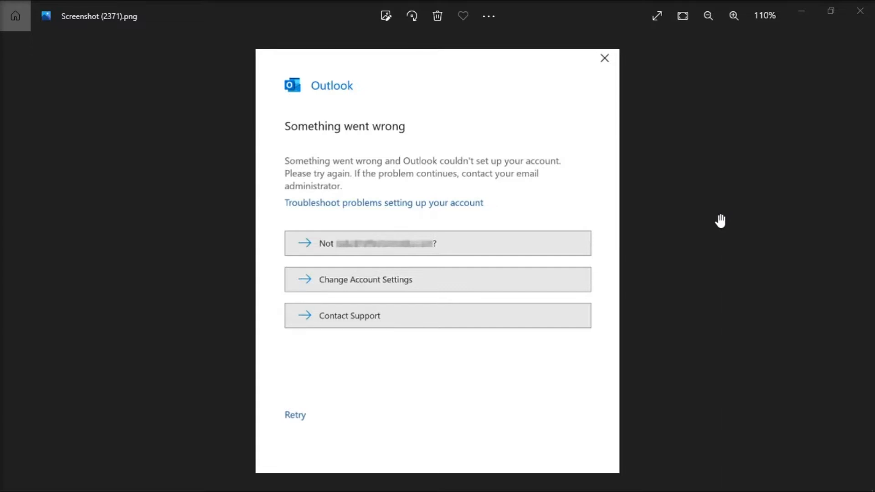
mouse_move(292, 132)
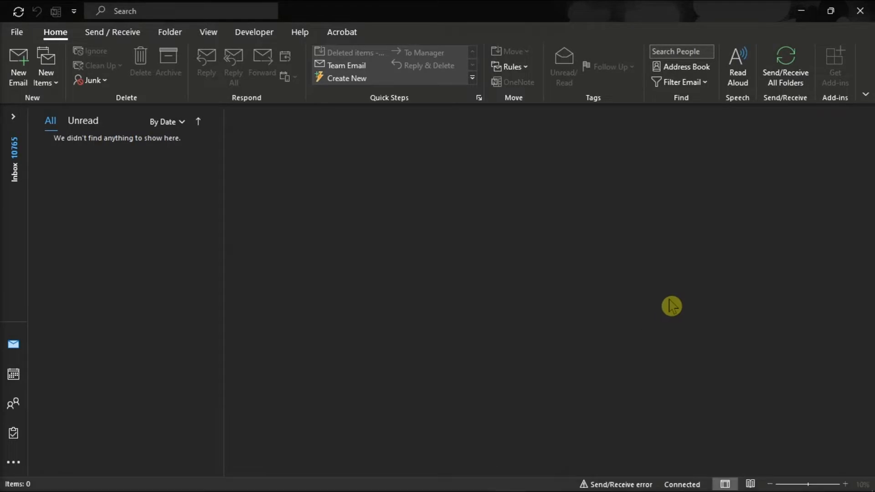
- Reach the Outlook Options dialog on its General page via File
click(17, 33)
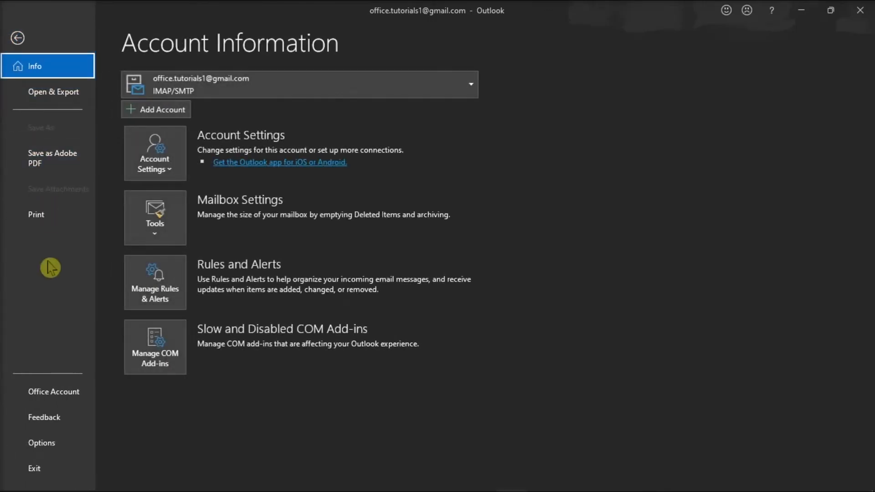
click(20, 37)
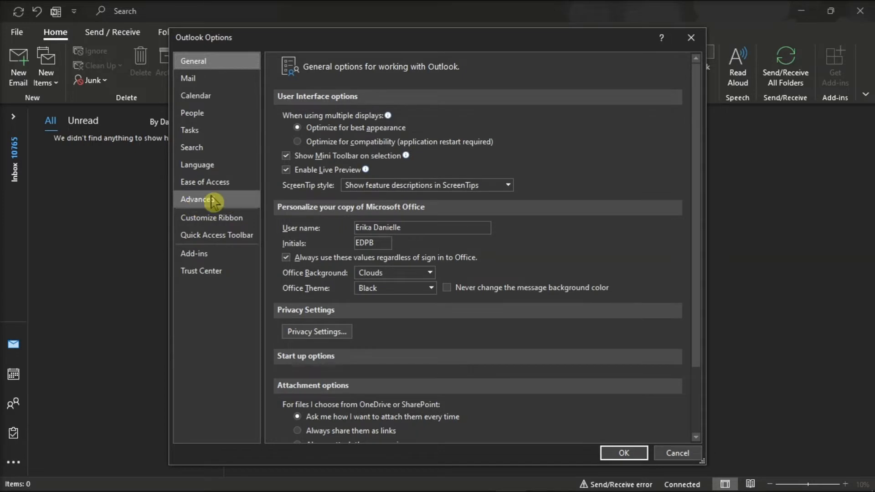
- From the Advanced options, reach the Send/Receive Groups dialog listing All Accounts
click(197, 199)
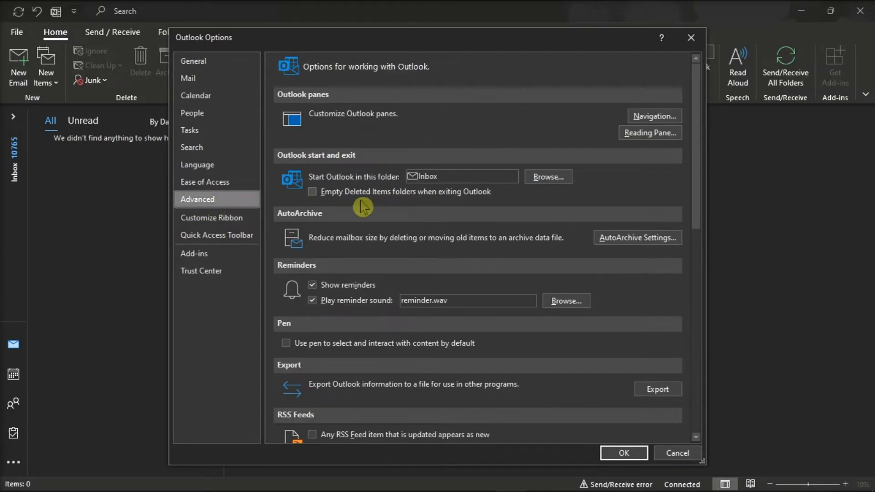
scroll(down, 3)
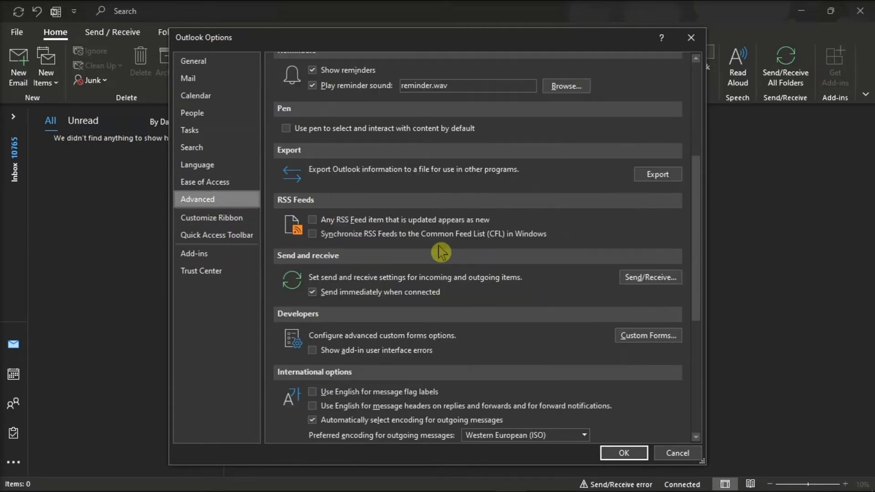
mouse_move(286, 264)
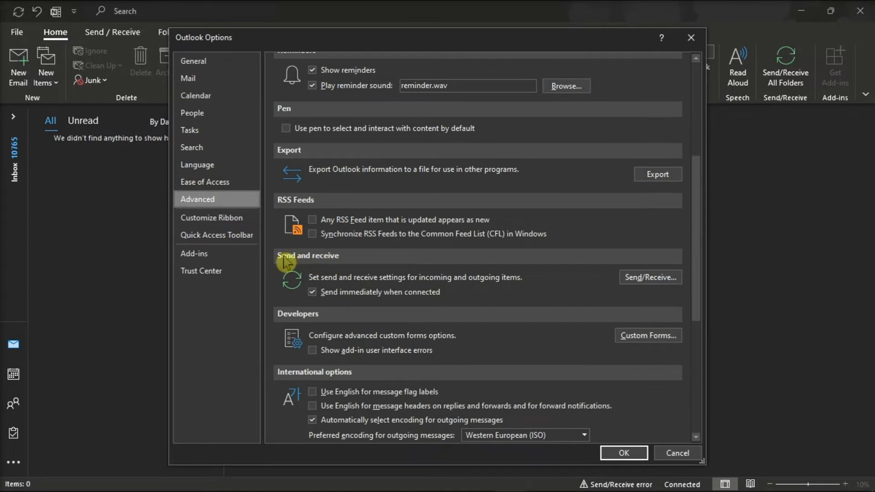
mouse_move(633, 286)
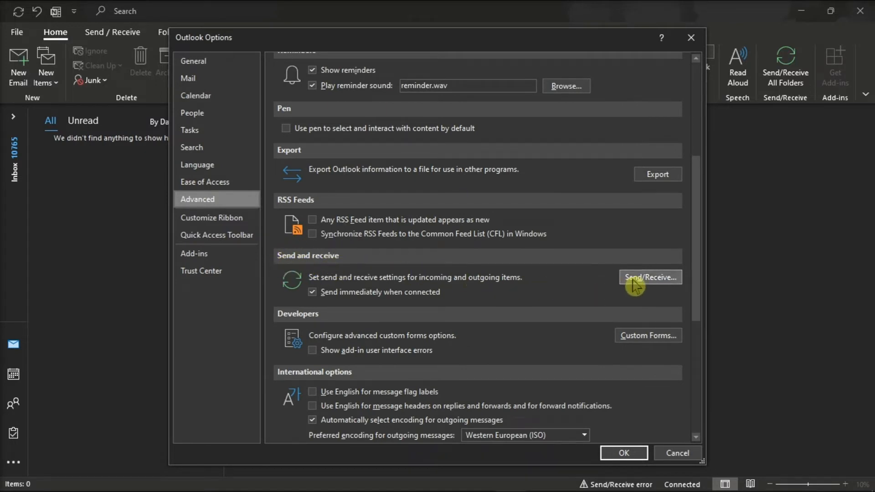
click(651, 277)
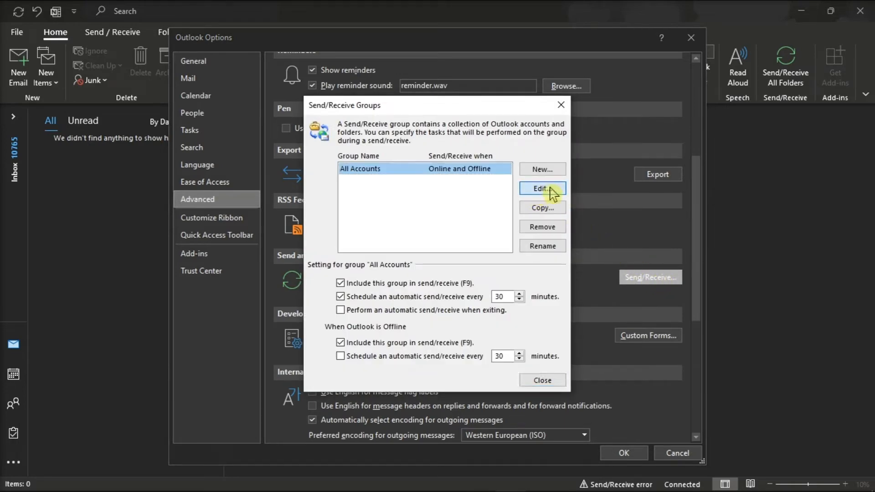
- Edit the All Accounts group, view the account properties' IMAP Email settings, then return to the mailbox
click(542, 187)
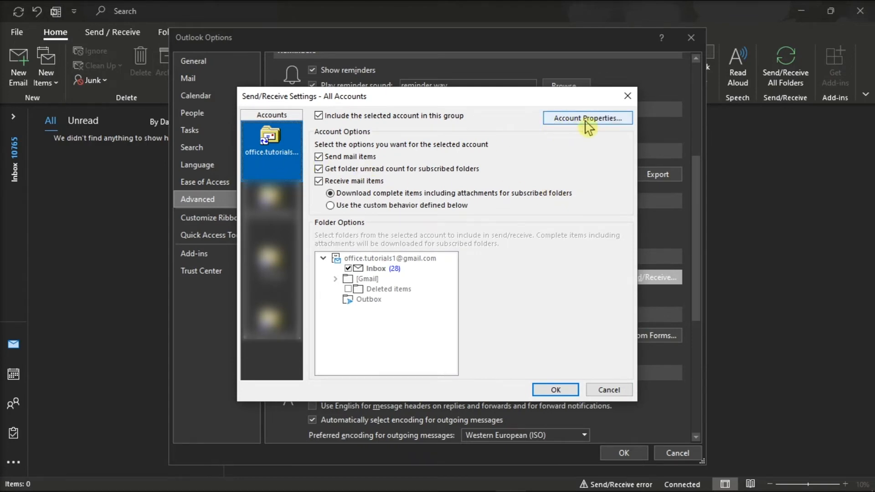
click(587, 117)
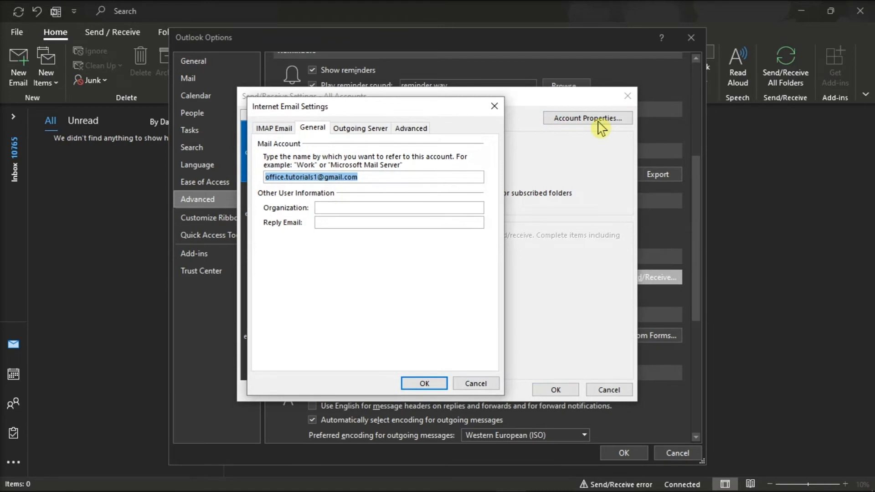
mouse_move(277, 138)
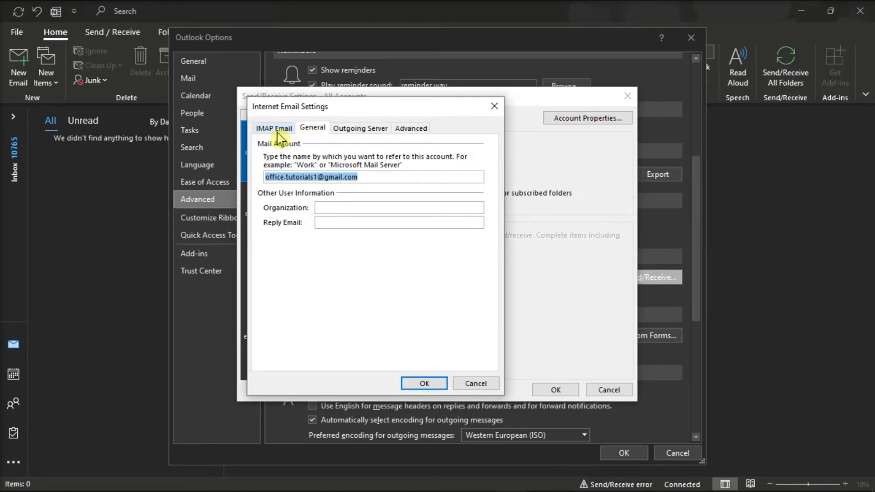
click(273, 128)
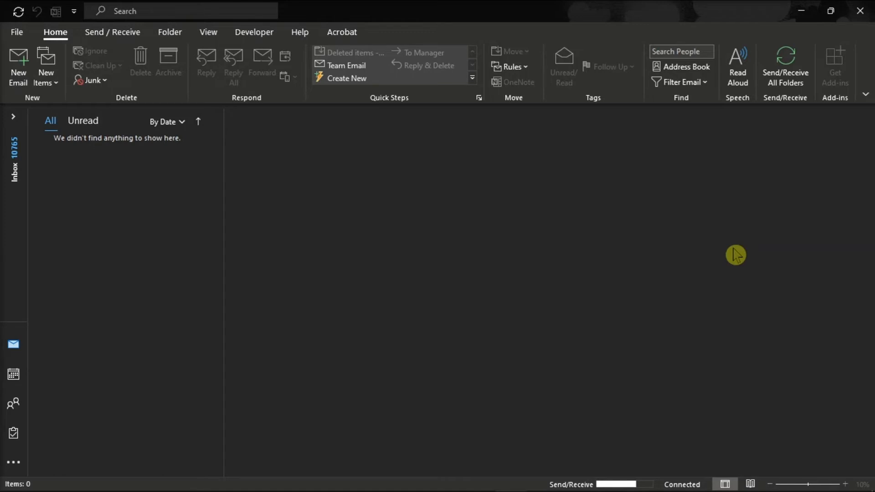
- Bring up Send/Receive Groups over the mailbox with Ctrl+Alt+S
key(Ctrl+Alt+S)
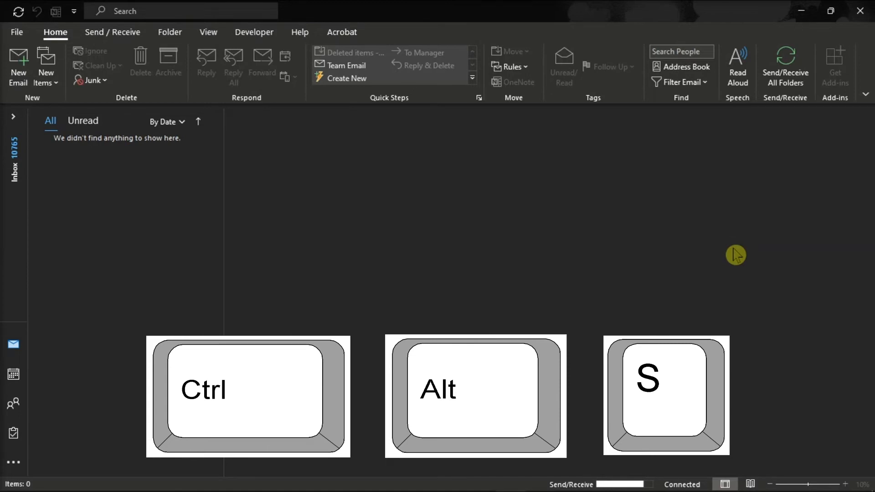
key(Ctrl+Alt+S)
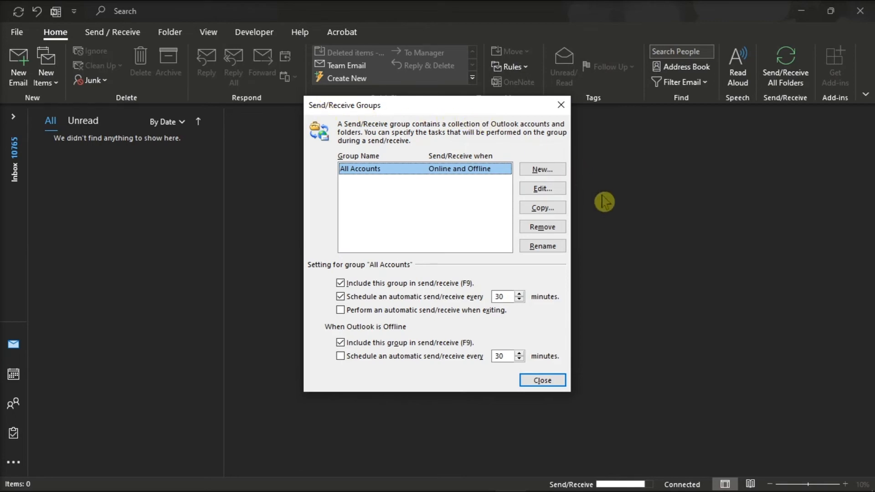
- Edit the All Accounts group to show its Send/Receive Settings
click(542, 188)
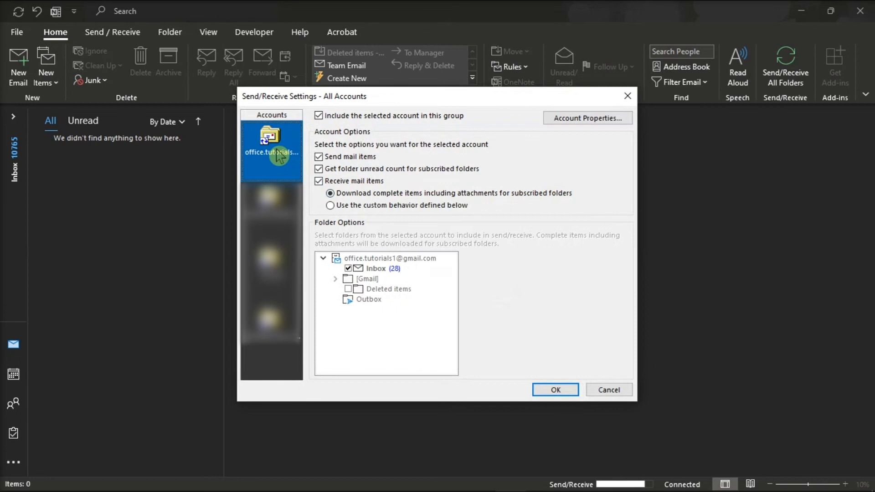
mouse_move(593, 144)
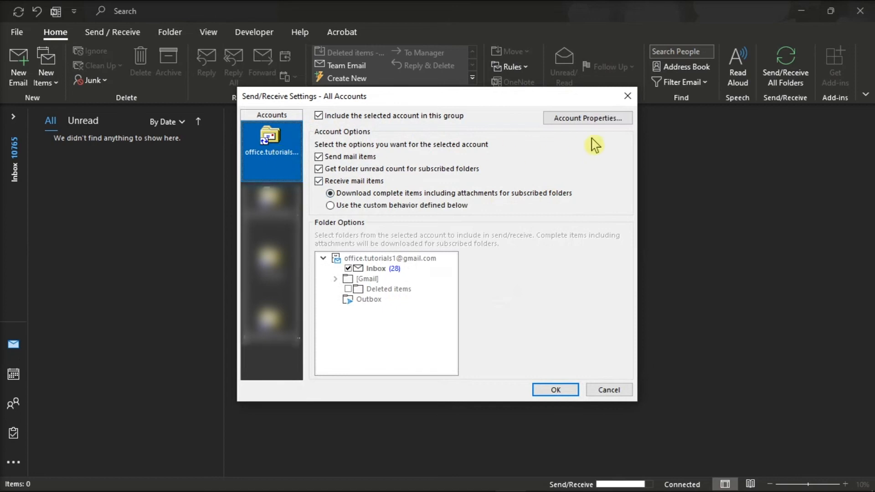
mouse_move(606, 132)
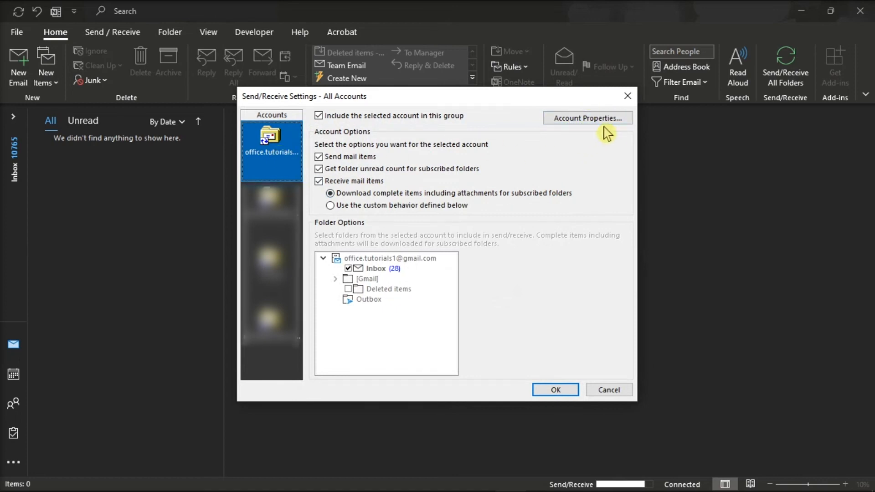
mouse_move(649, 188)
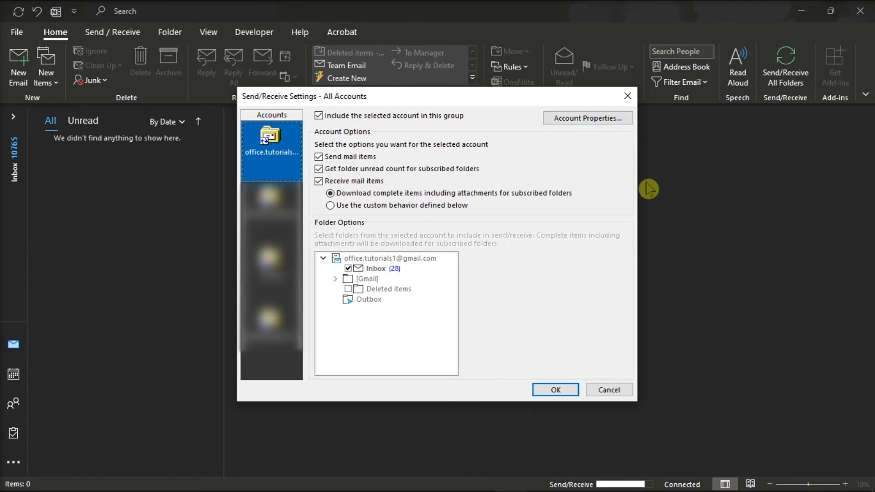
mouse_move(572, 478)
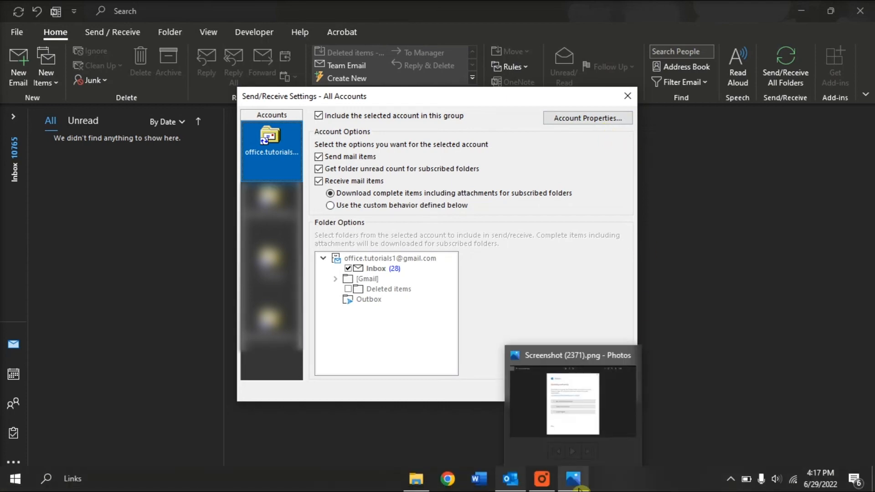